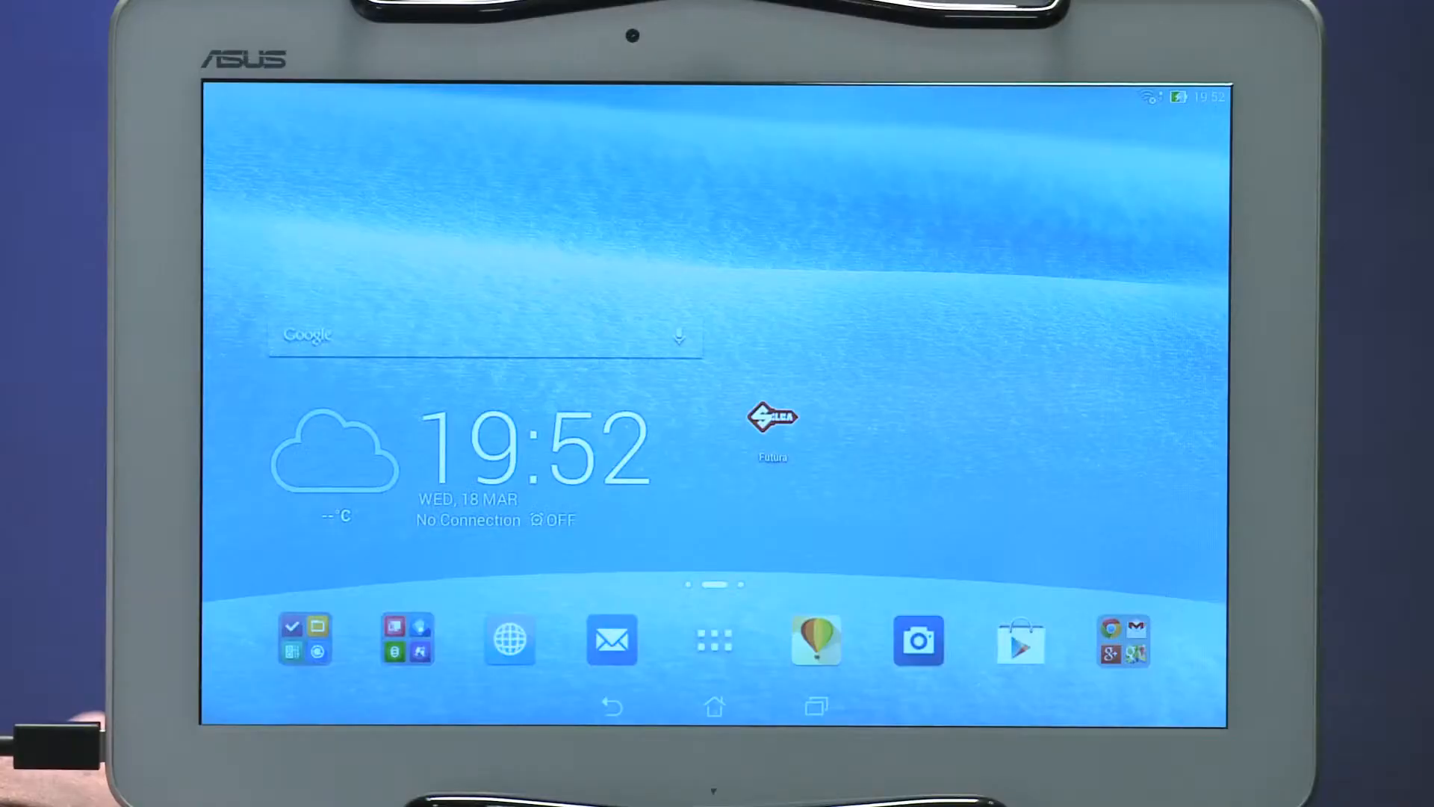
Step: Set the Display sleep timeout to 'Never time out'
click(713, 637)
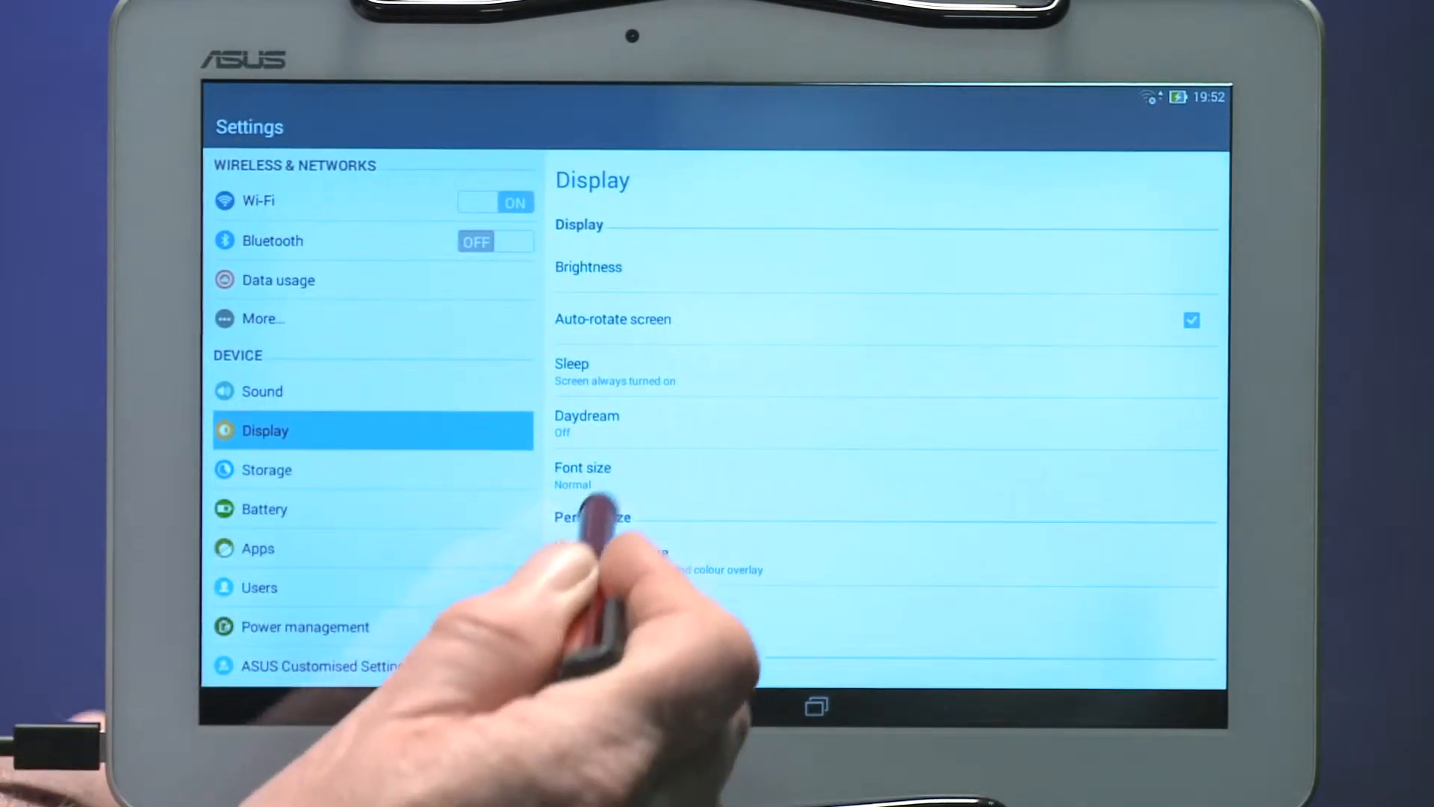
click(615, 370)
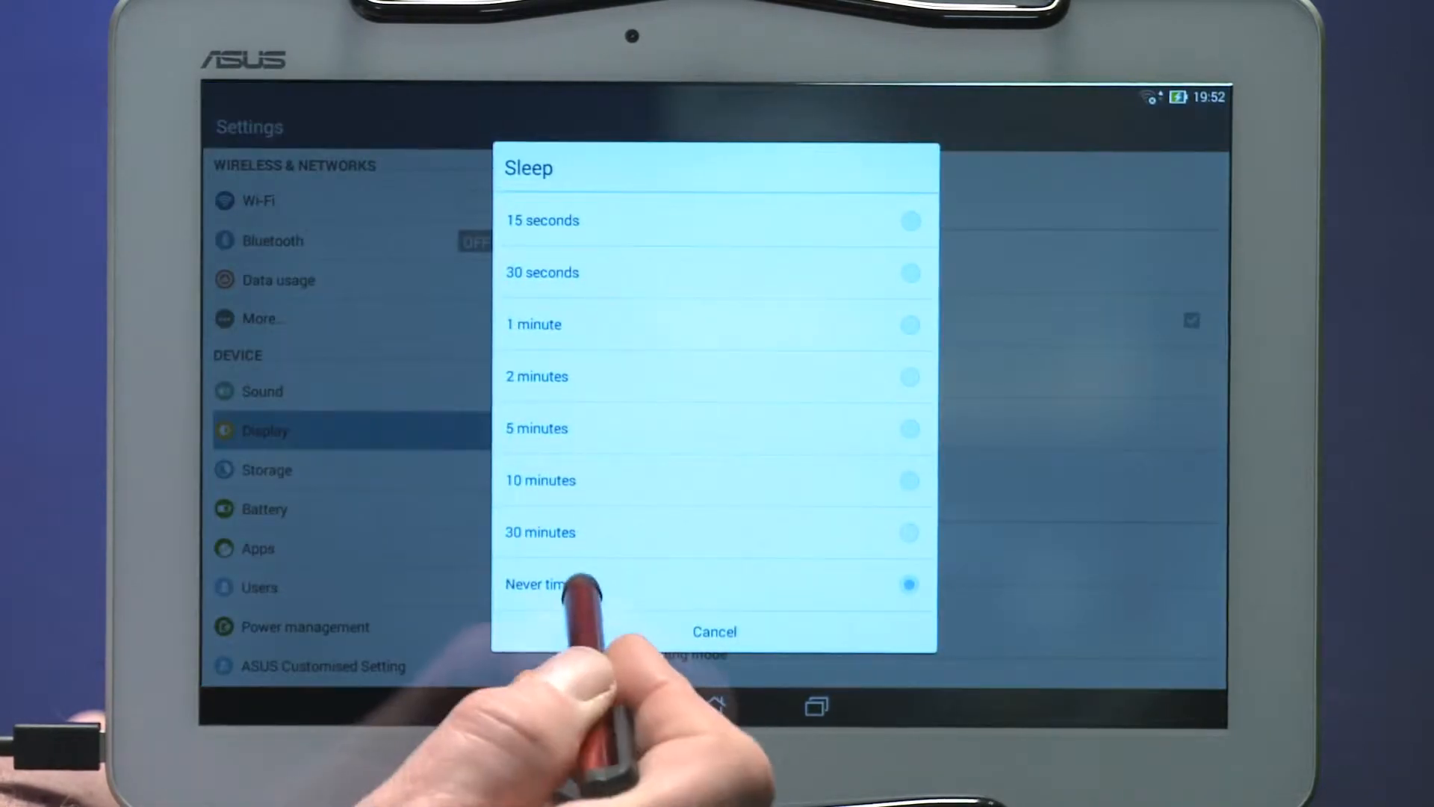
click(541, 584)
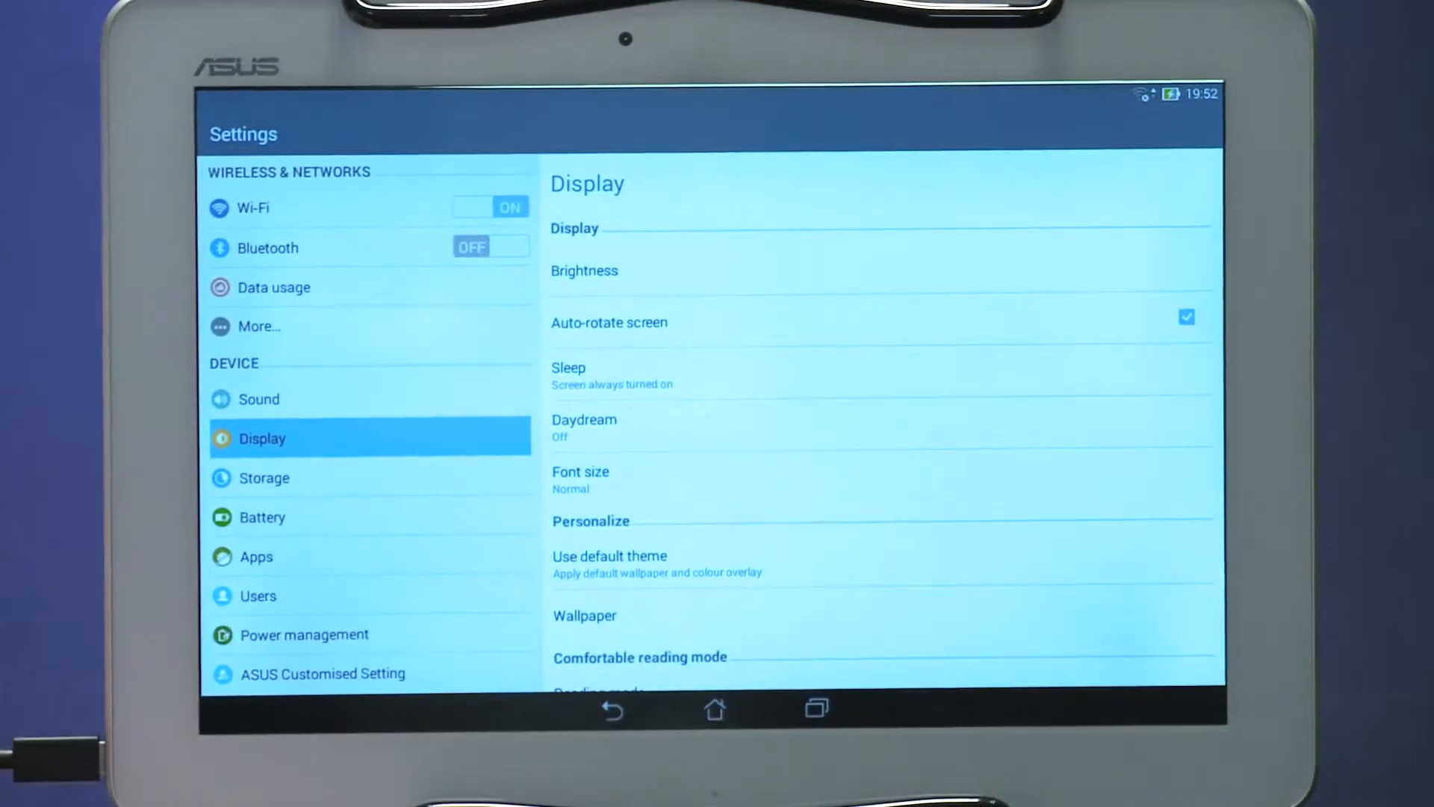
Step: Set the system language to English (United States) and enable Silca Keyboard, accepting its warning
scroll(down, 3)
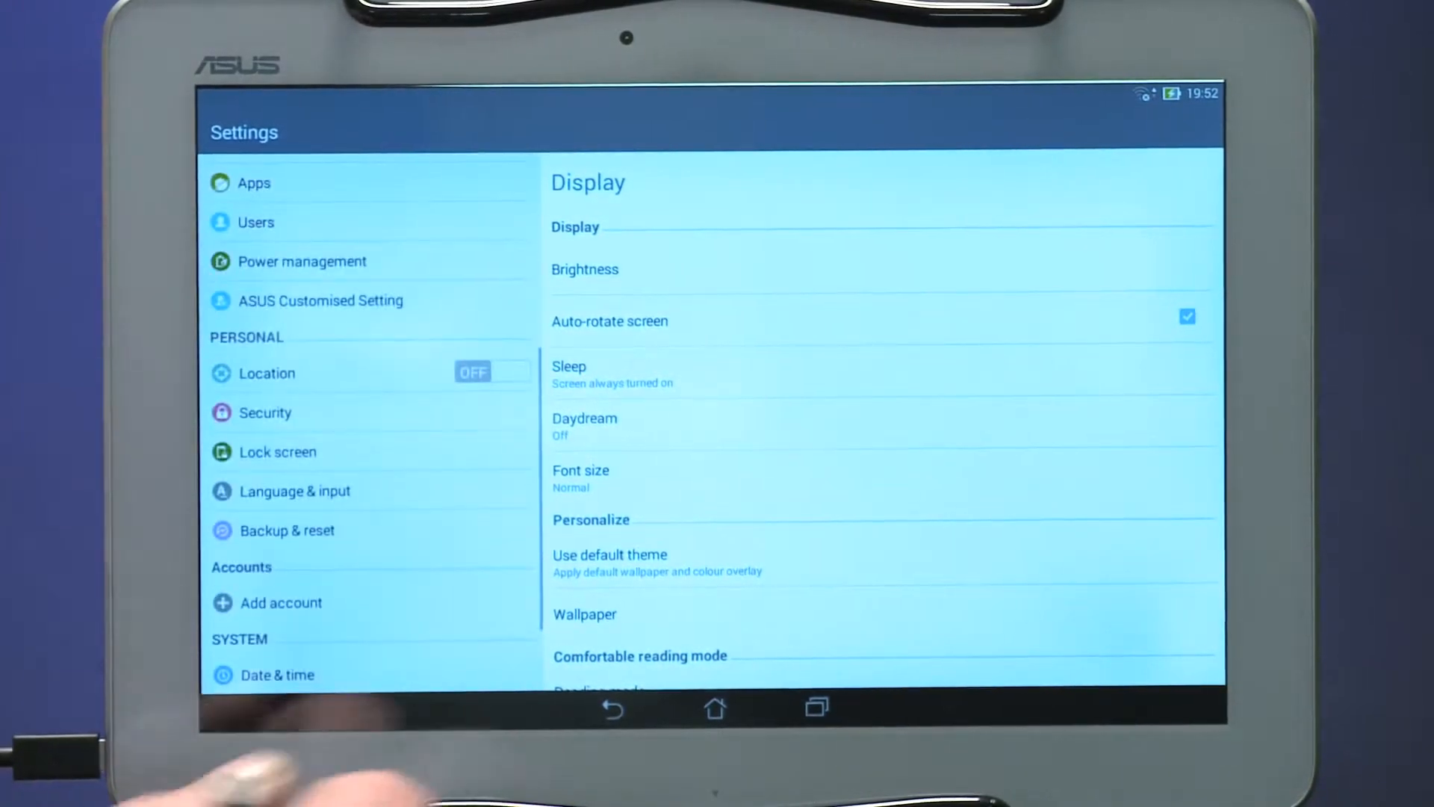
click(296, 491)
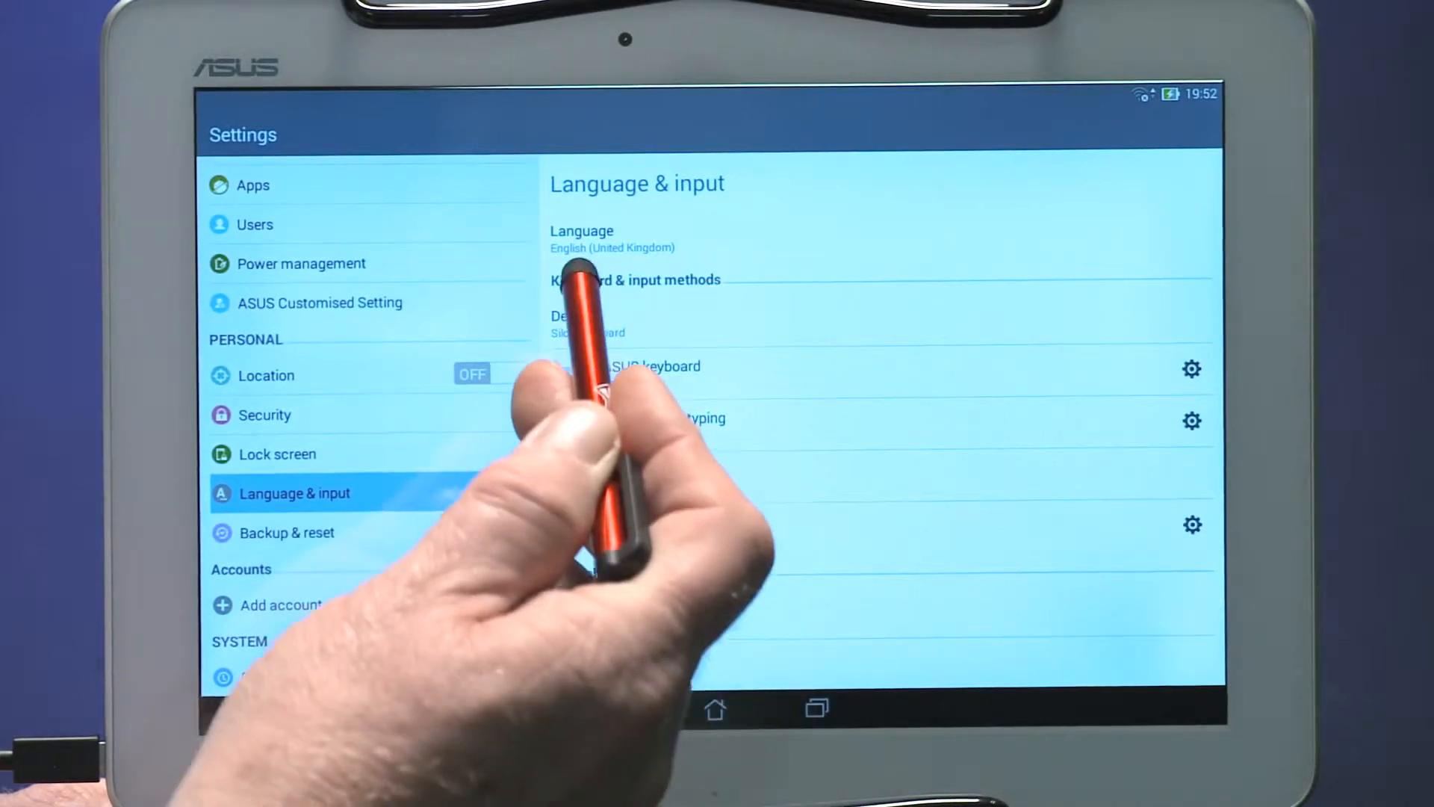
click(581, 237)
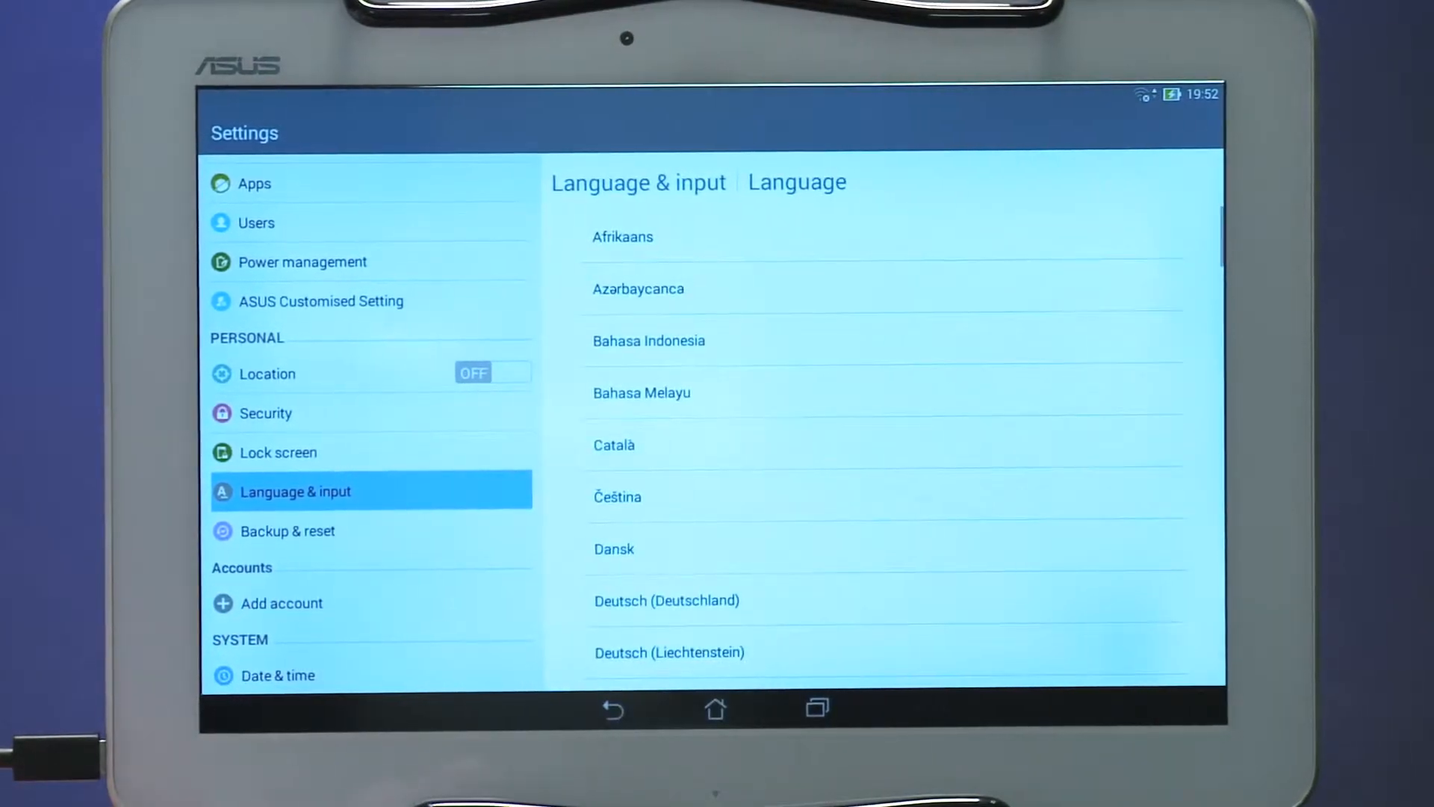
scroll(down, 3)
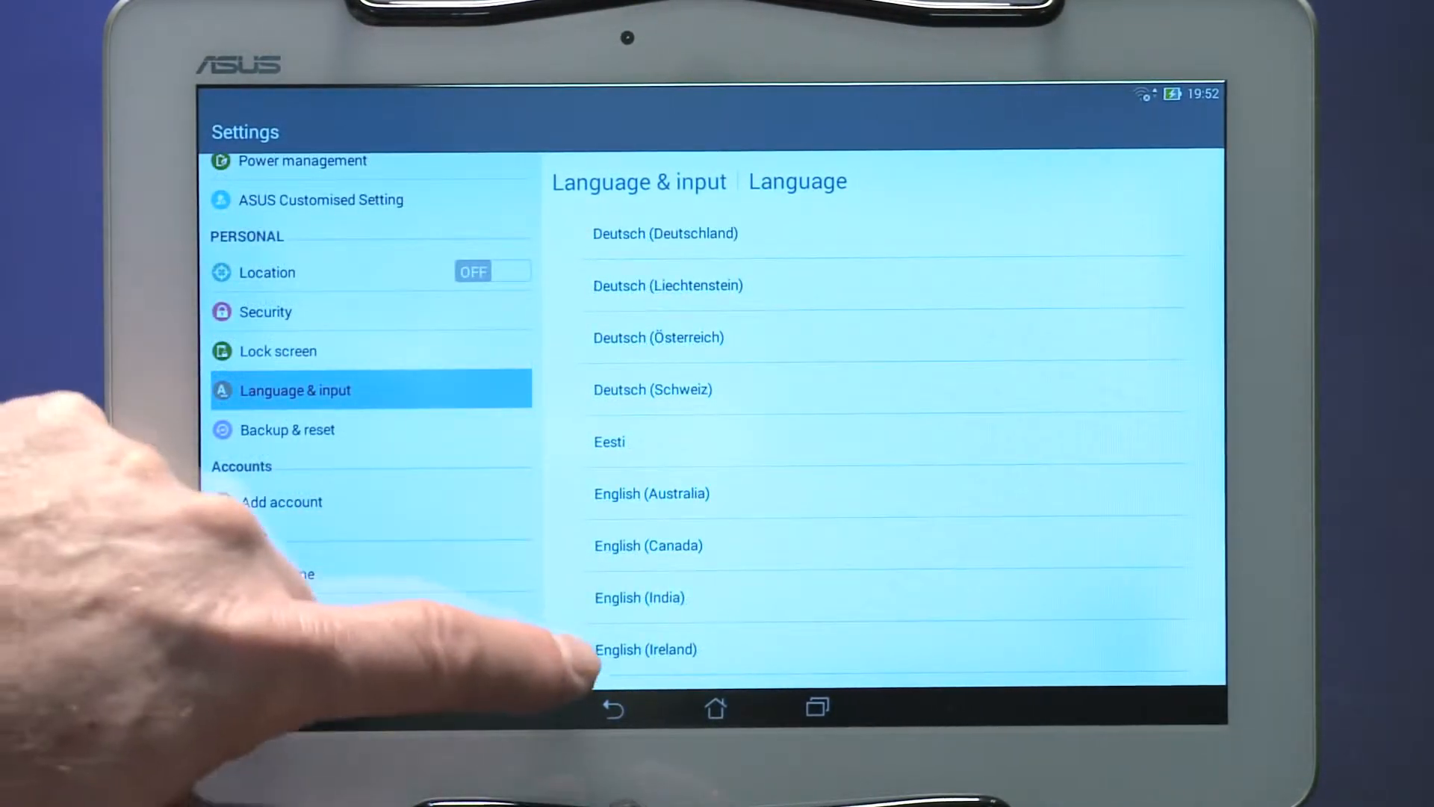
scroll(down, 3)
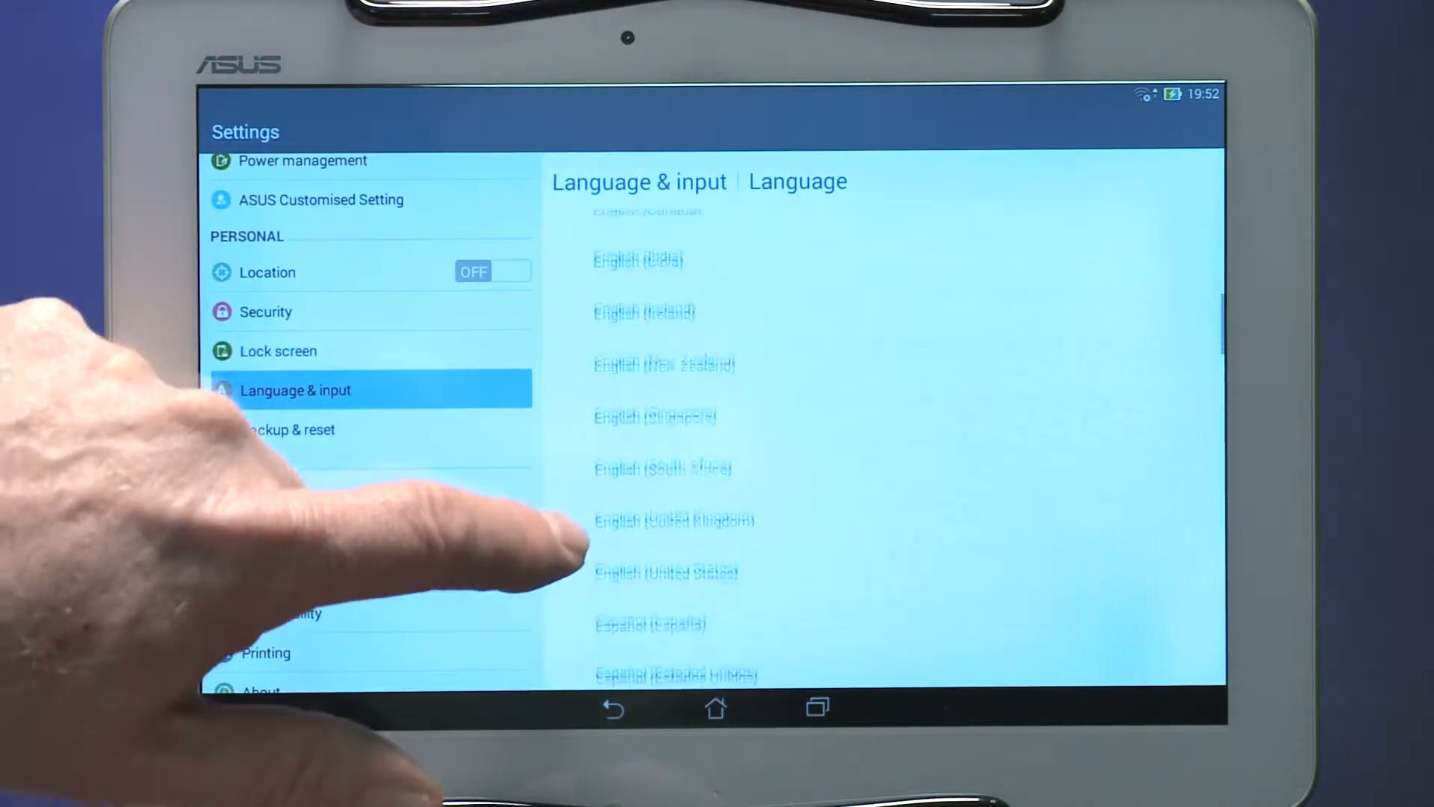
click(664, 542)
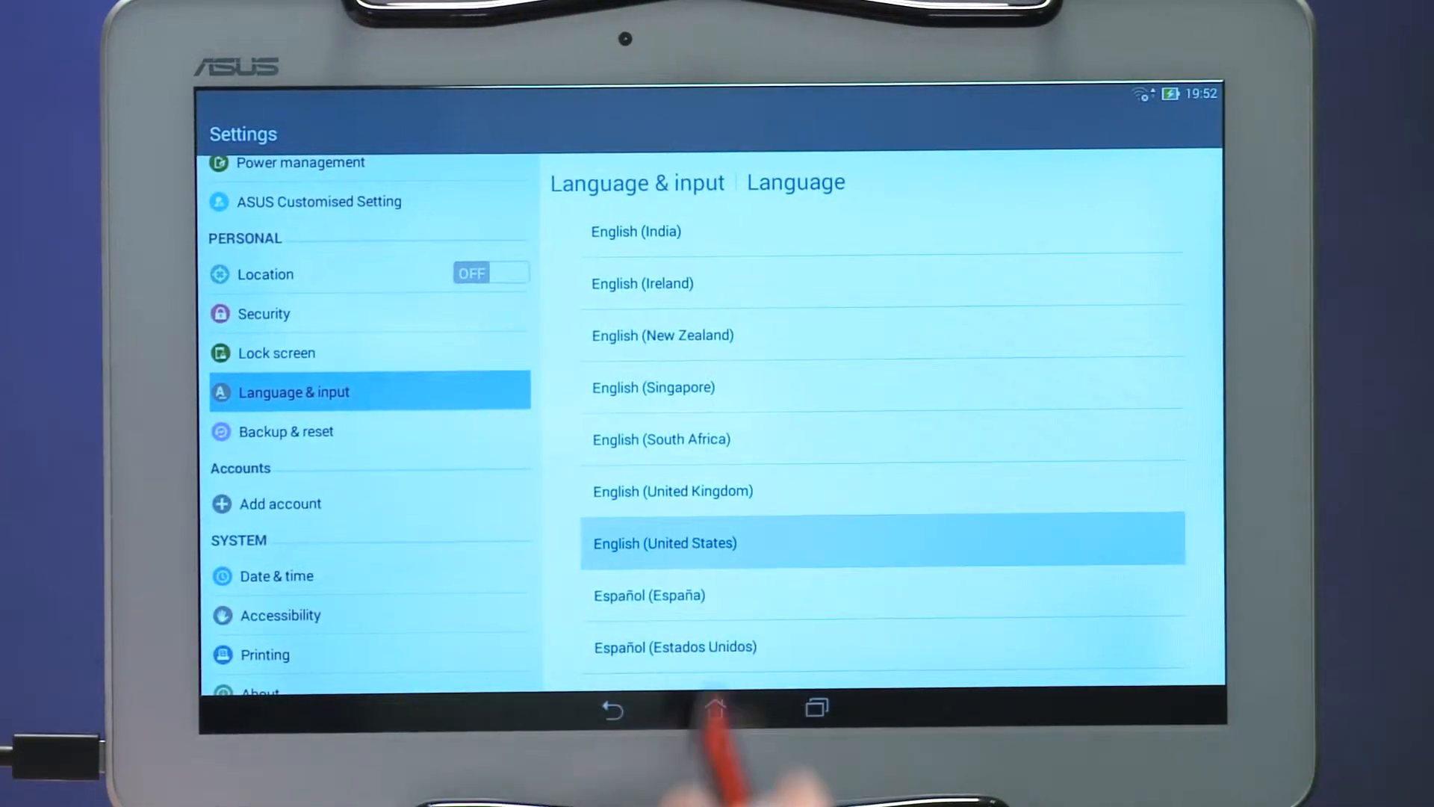
click(664, 542)
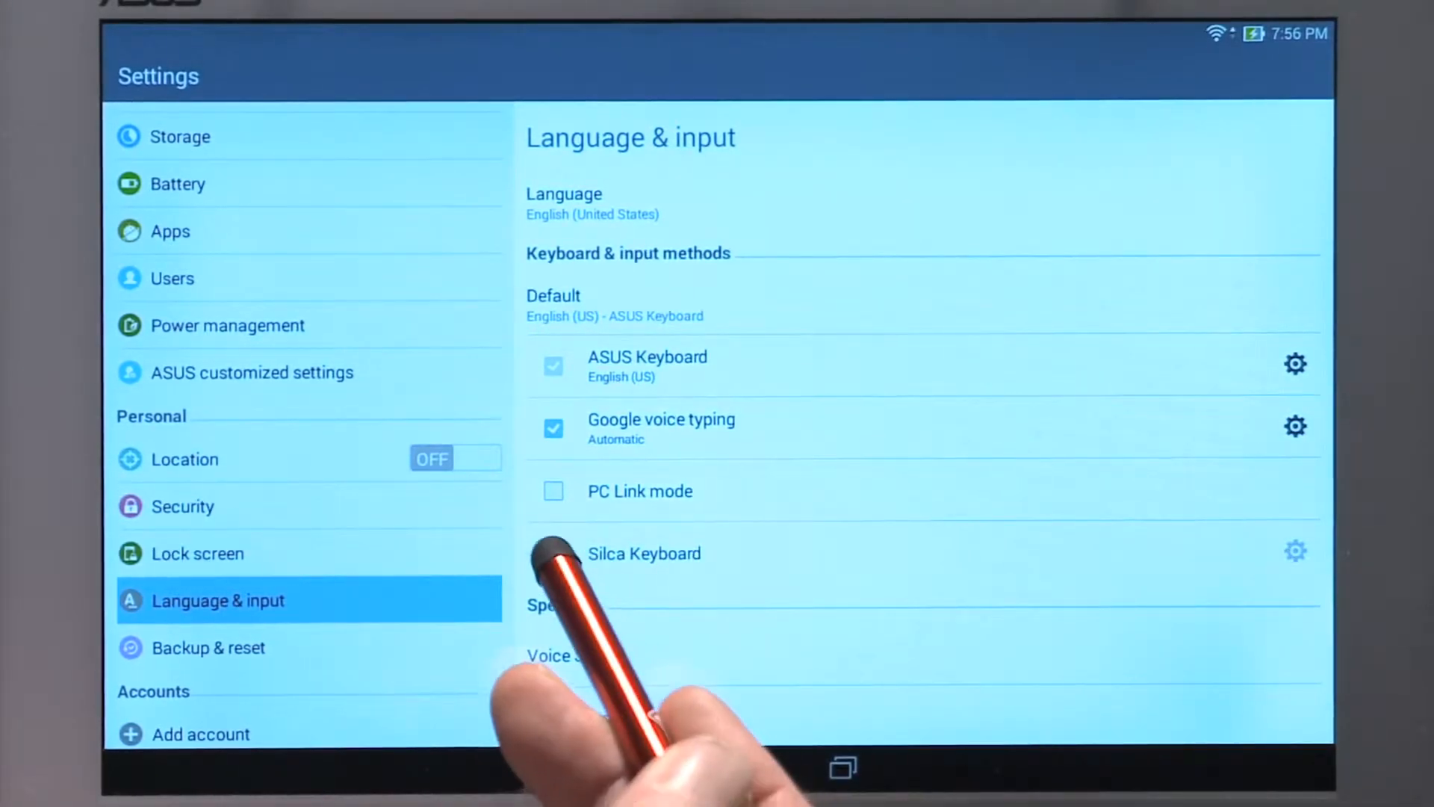
click(554, 554)
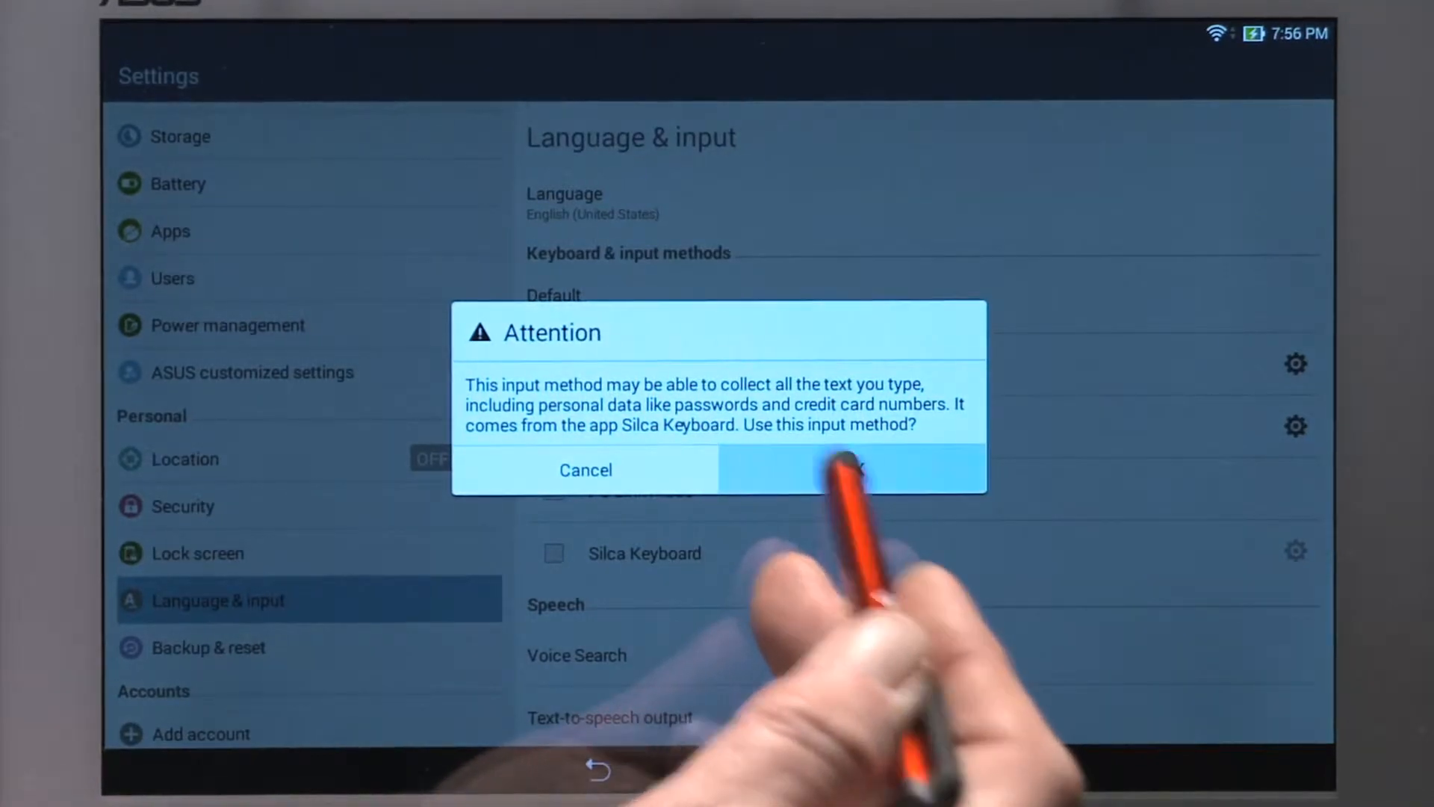
click(851, 469)
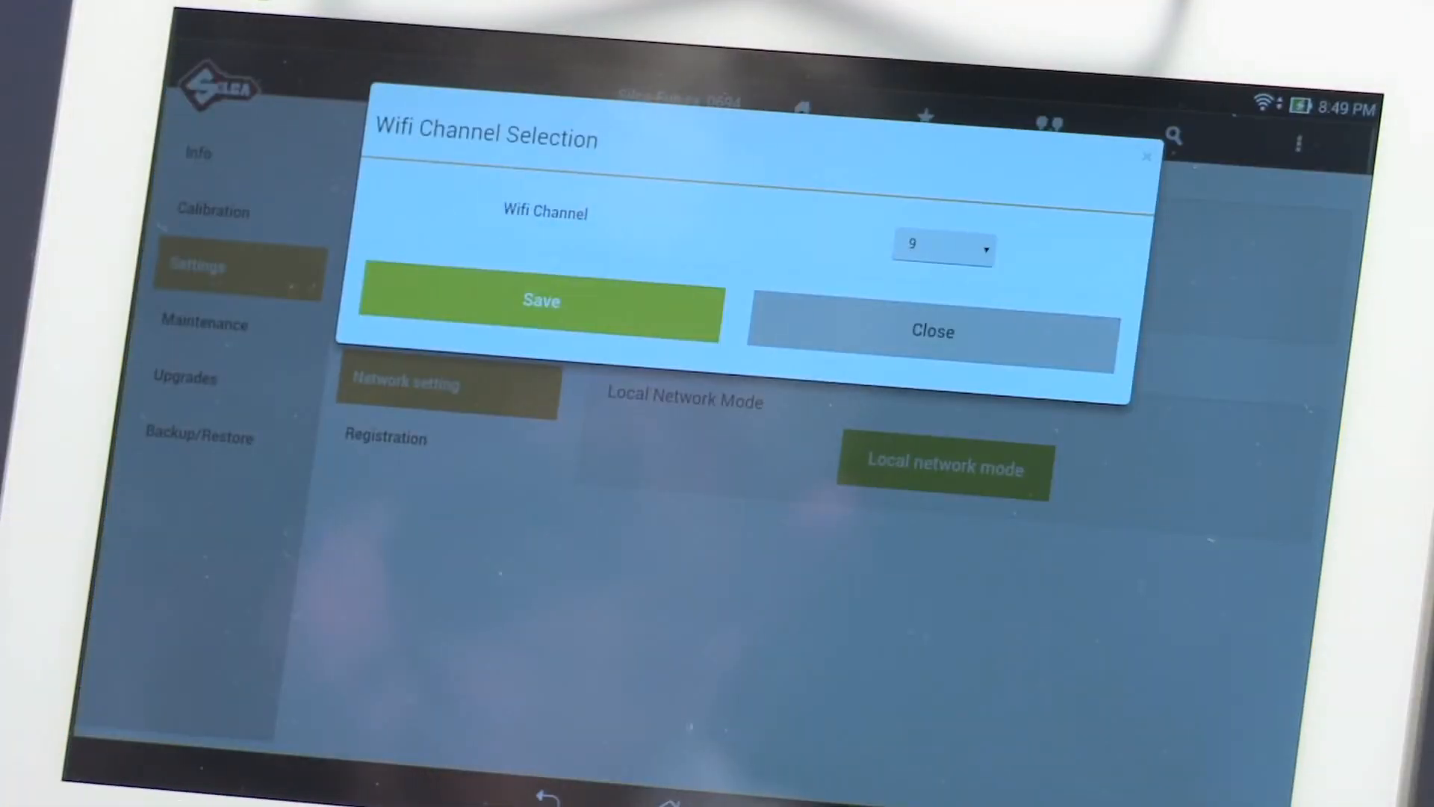
Step: Change the access point's Wi-Fi channel to 9 and close the success confirmation
click(942, 245)
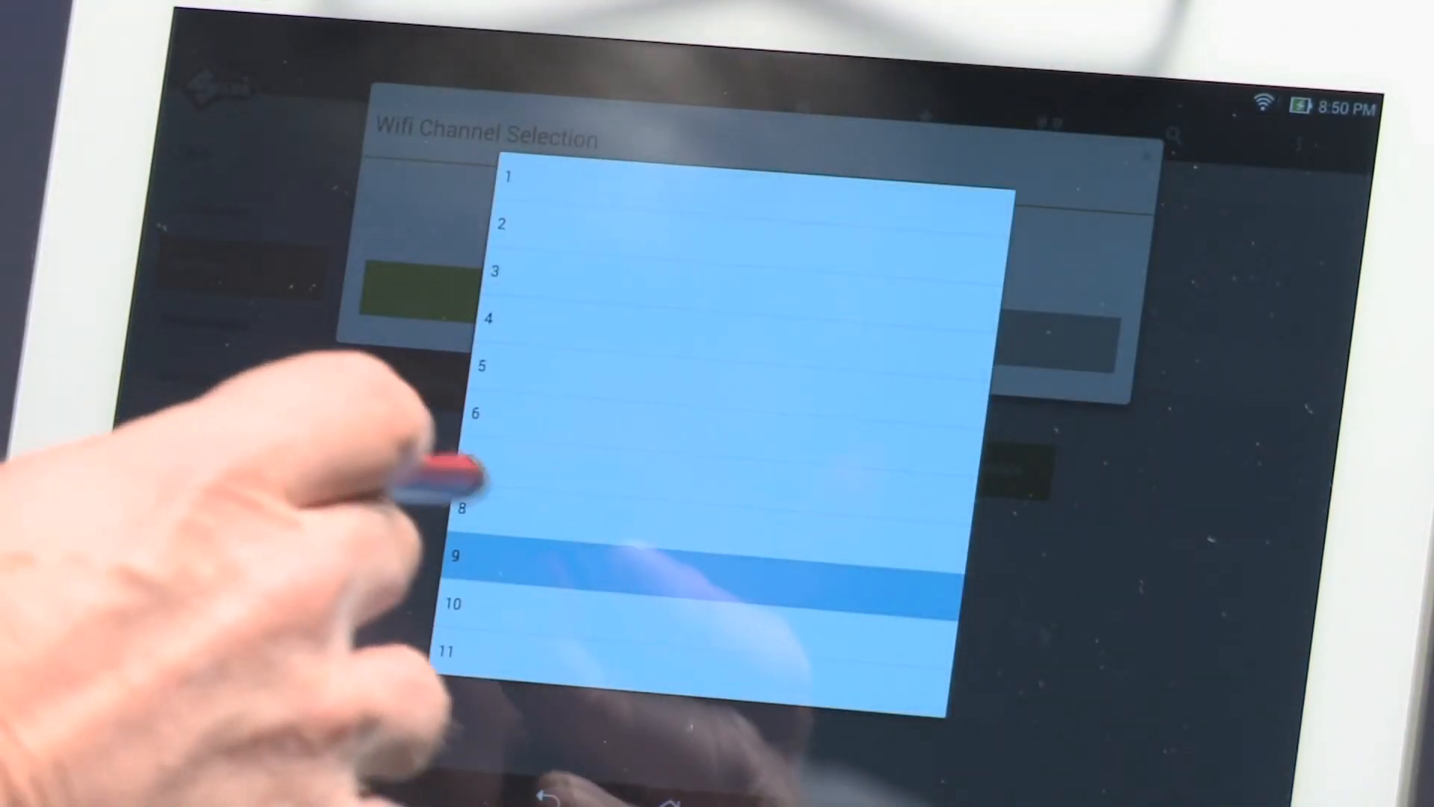
click(464, 509)
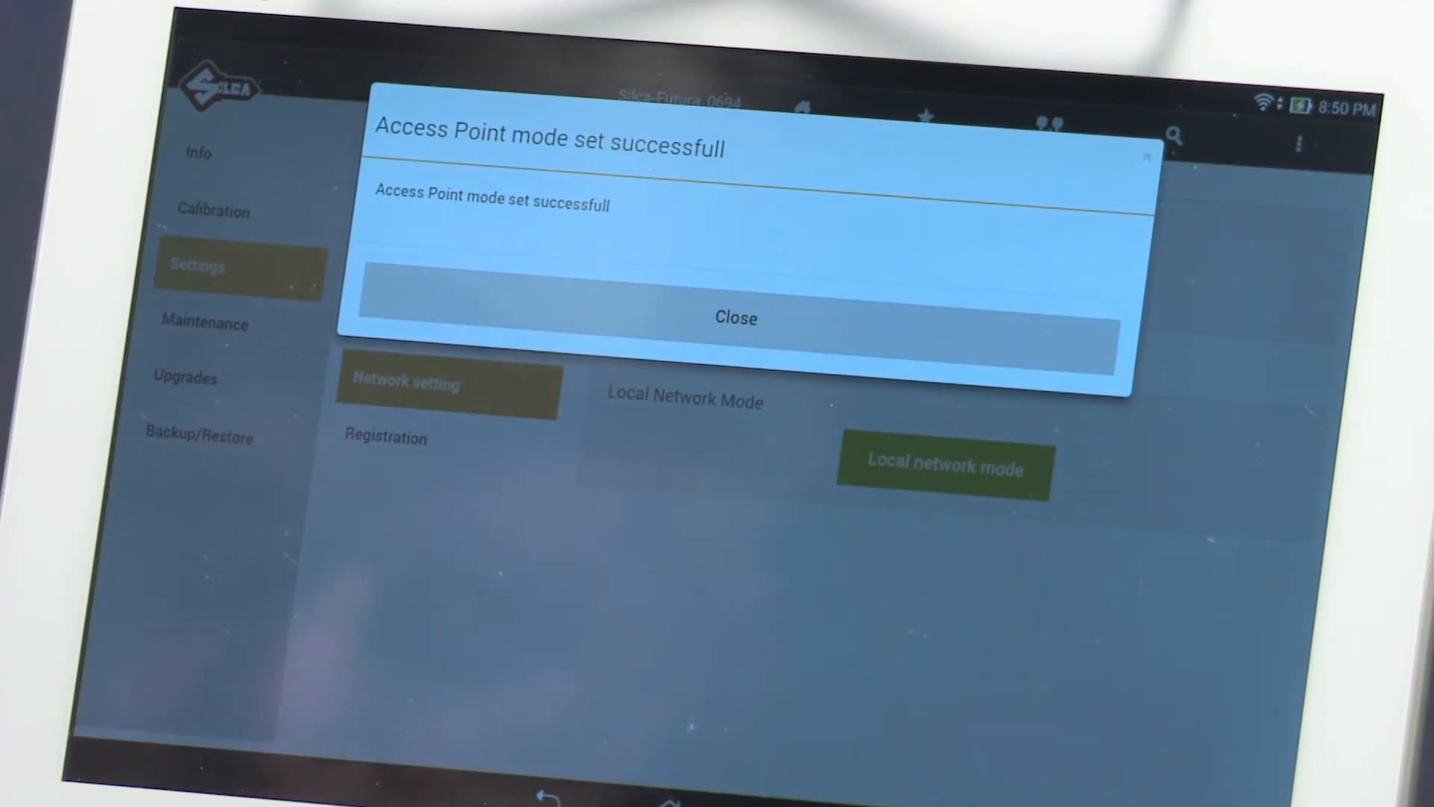
click(735, 318)
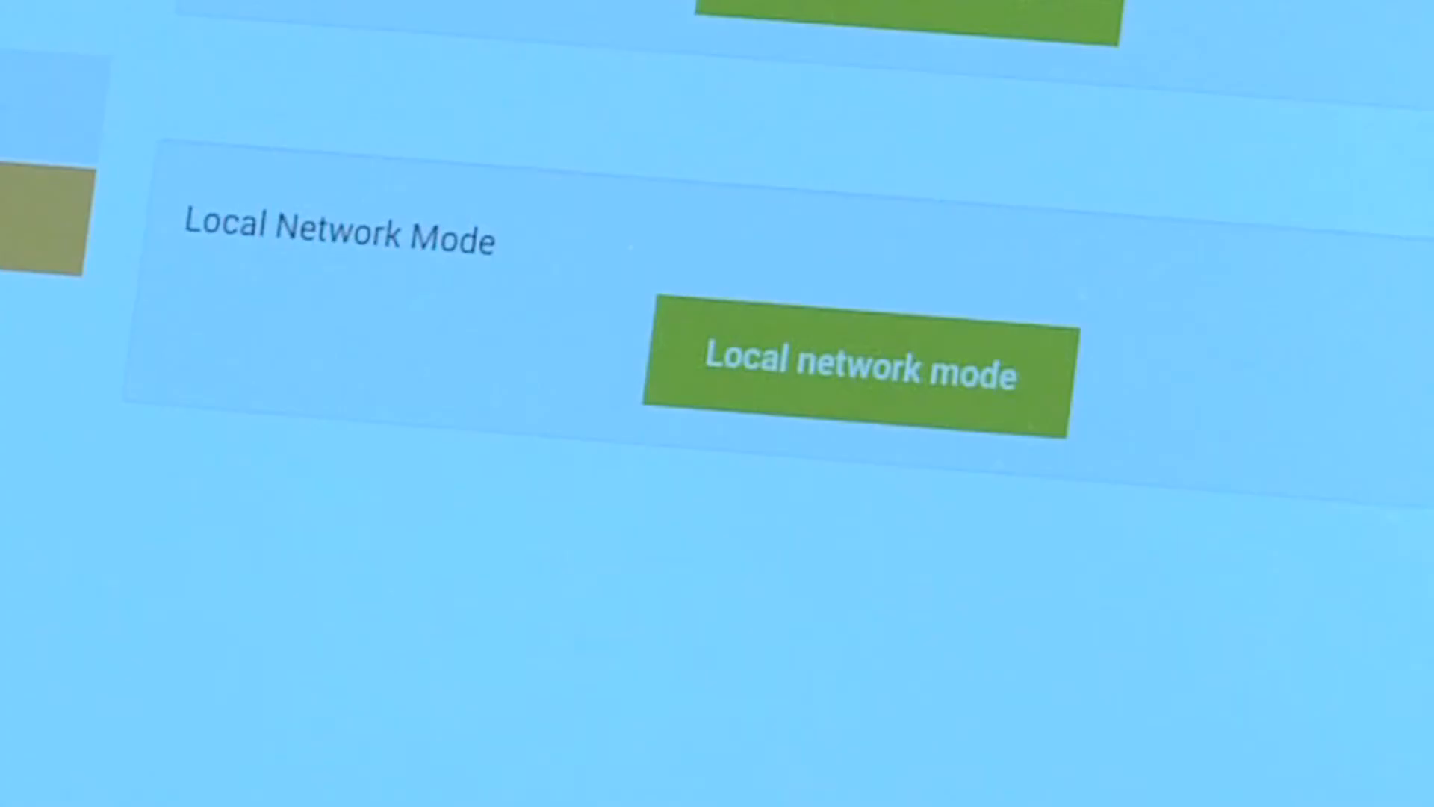